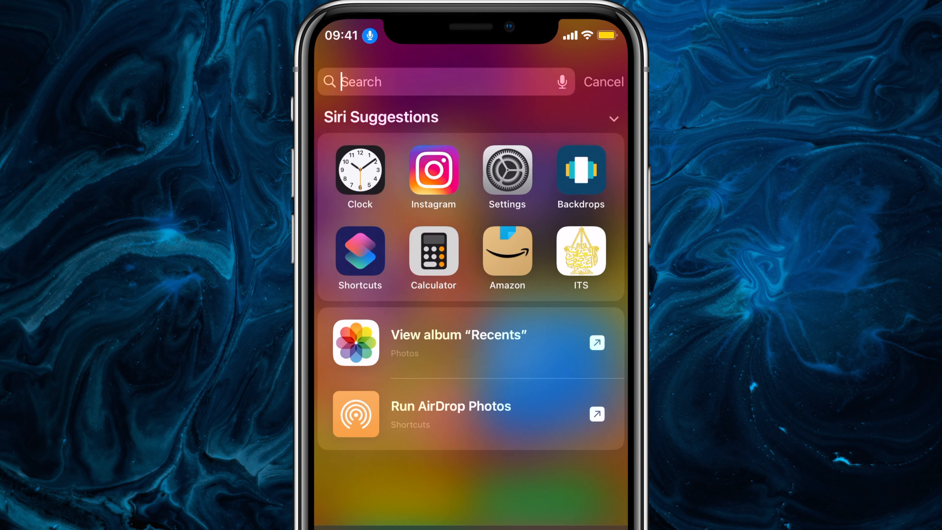
Reach Accessibility > Voice Control > Customise Commands > Custom, at the Create New Command option
{"action": "left_click", "coordinate": [507, 173]}
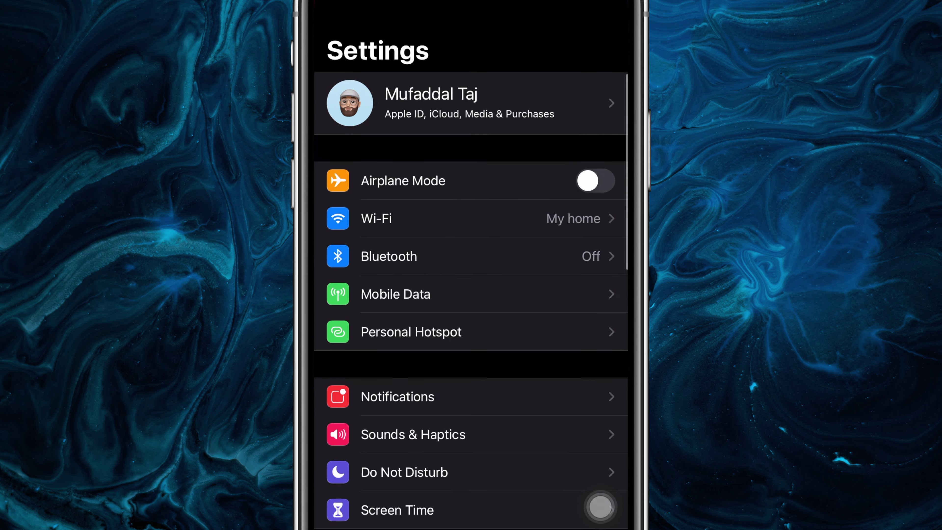
{"action": "scroll", "scroll_direction": "down", "scroll_amount": 3}
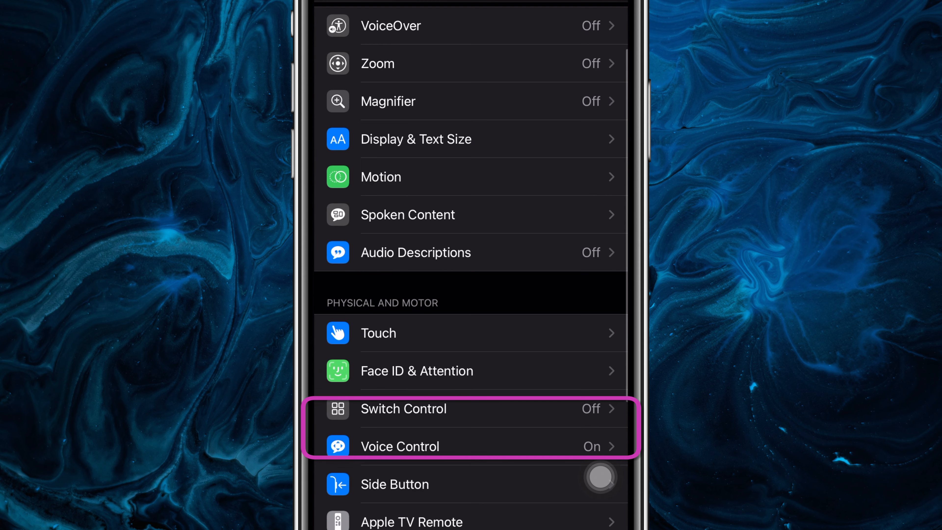
{"action": "left_click", "coordinate": [401, 447]}
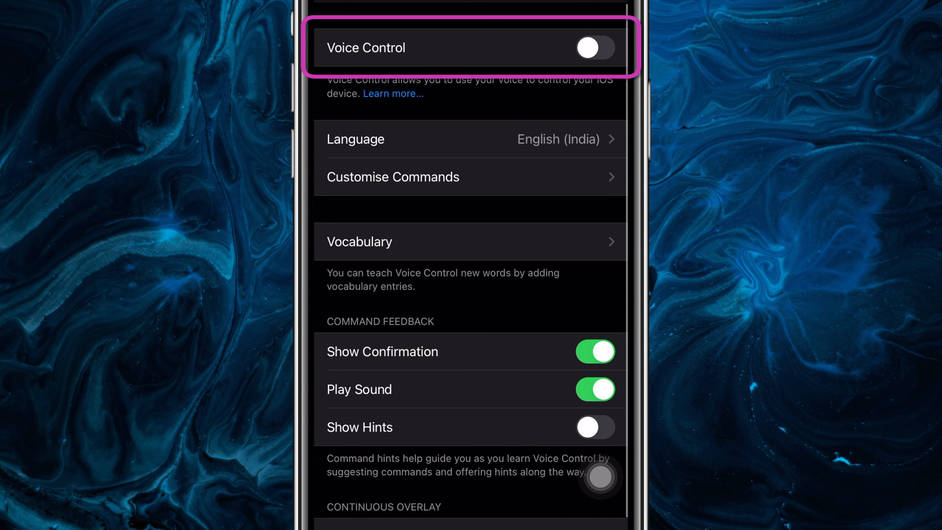
{"action": "left_click", "coordinate": [598, 49]}
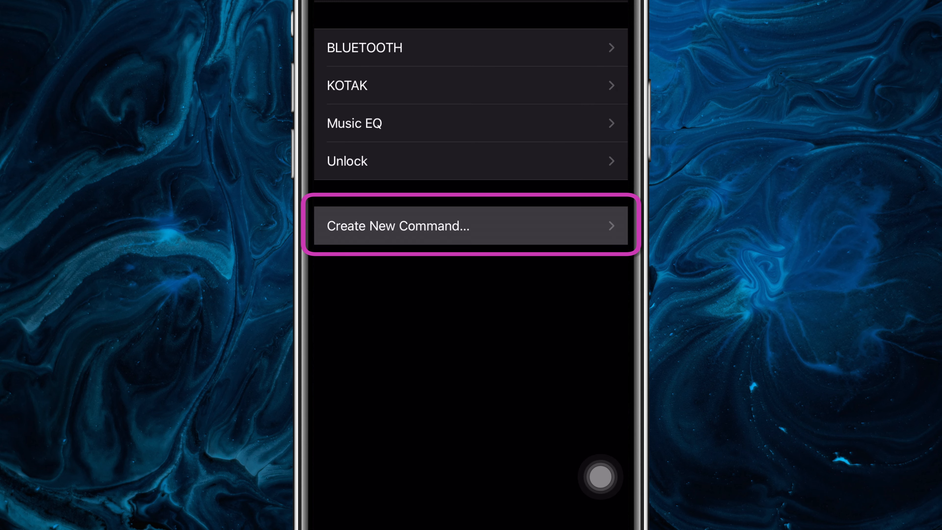
Create a voice command with phrase POST that runs the 'Post to Instagram' shortcut, and save it
{"action": "left_click", "coordinate": [470, 229]}
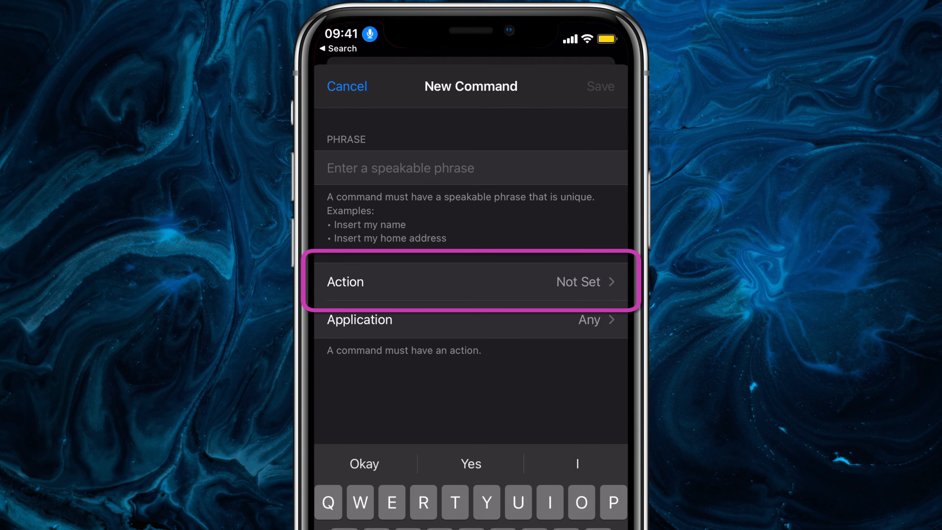
{"action": "left_click", "coordinate": [386, 168]}
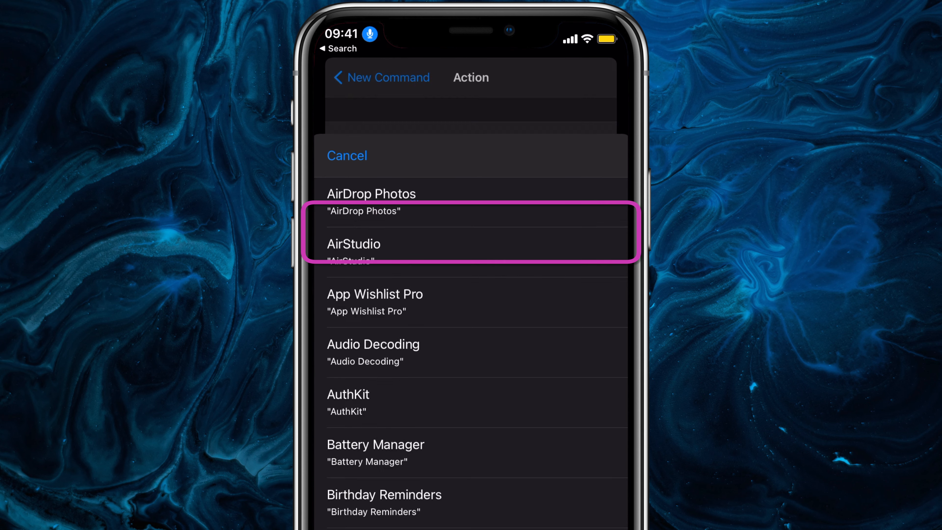
{"action": "scroll", "scroll_direction": "down", "scroll_amount": 3}
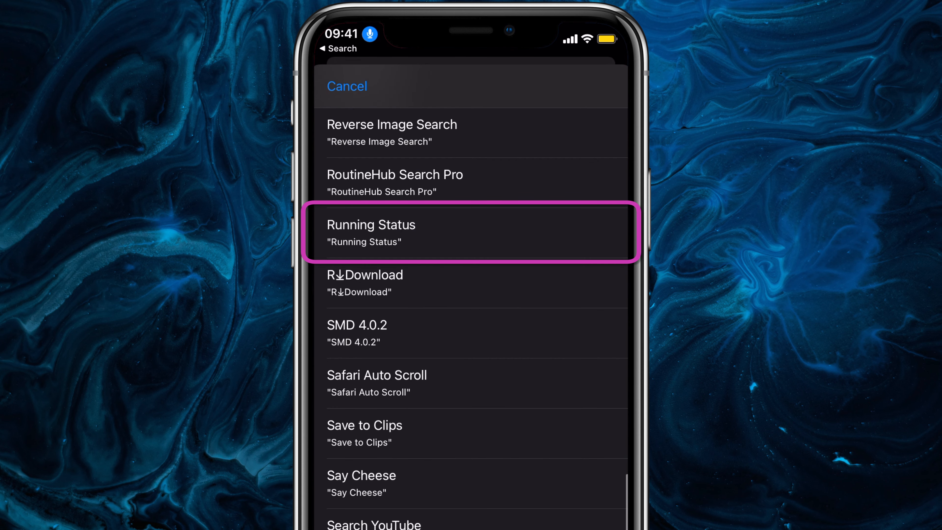
{"action": "scroll", "scroll_direction": "down", "scroll_amount": 3}
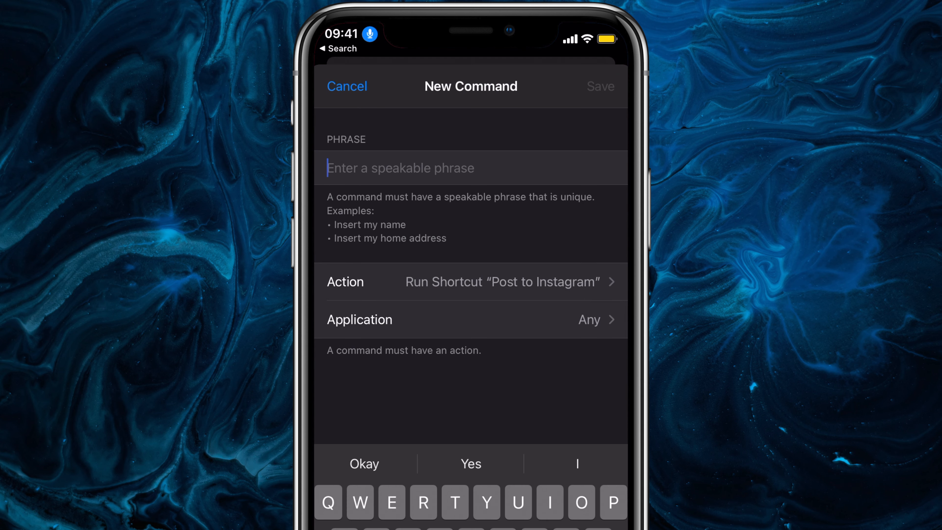
{"action": "type", "text": "POST"}
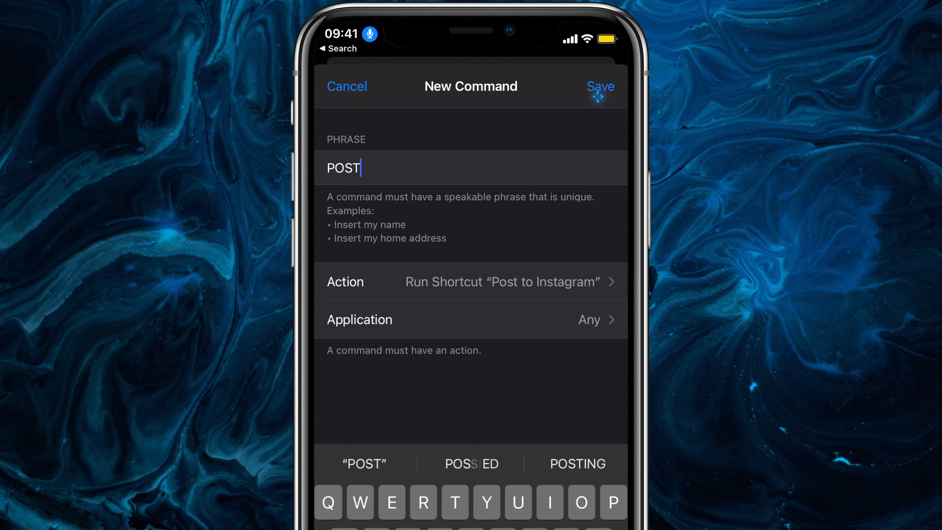
{"action": "left_click", "coordinate": [601, 86]}
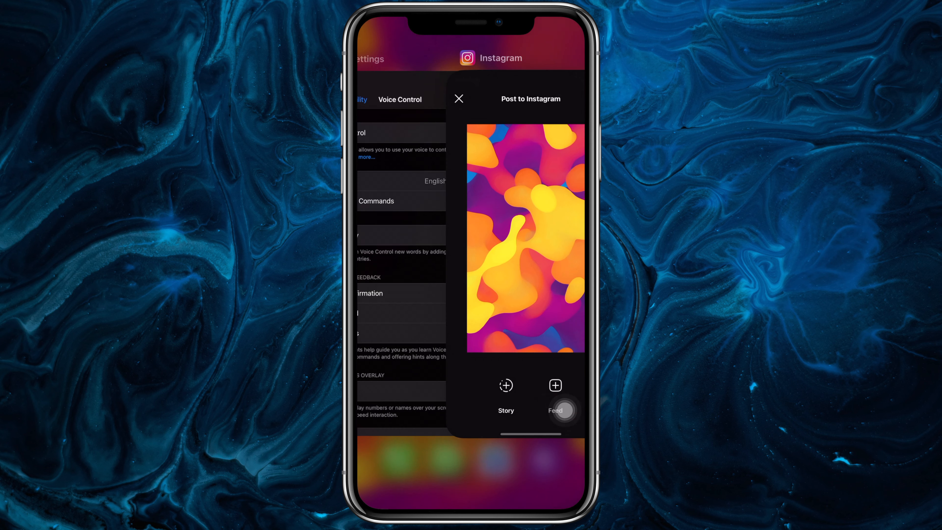
Dismiss the Post to Instagram sheet triggered by the POST command and move on to Shortcuts
{"action": "left_click", "coordinate": [458, 98]}
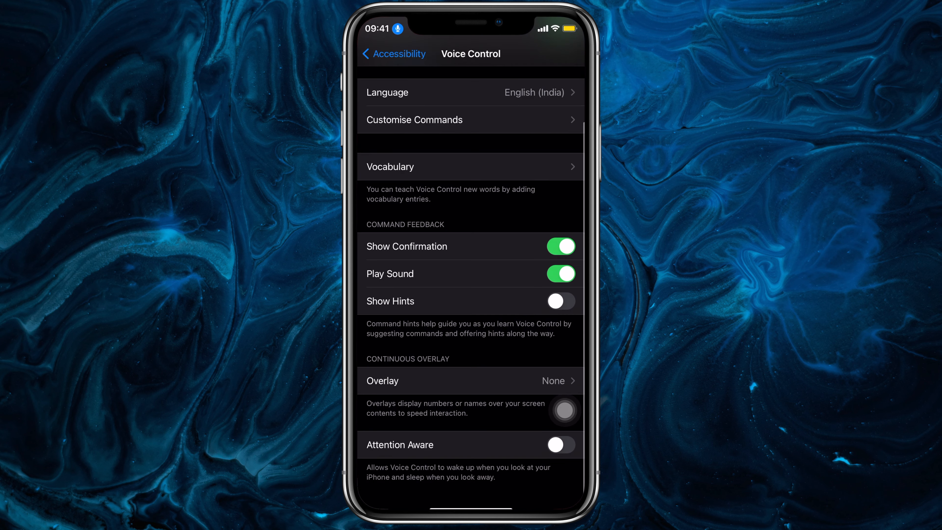
{"action": "left_click", "coordinate": [561, 444]}
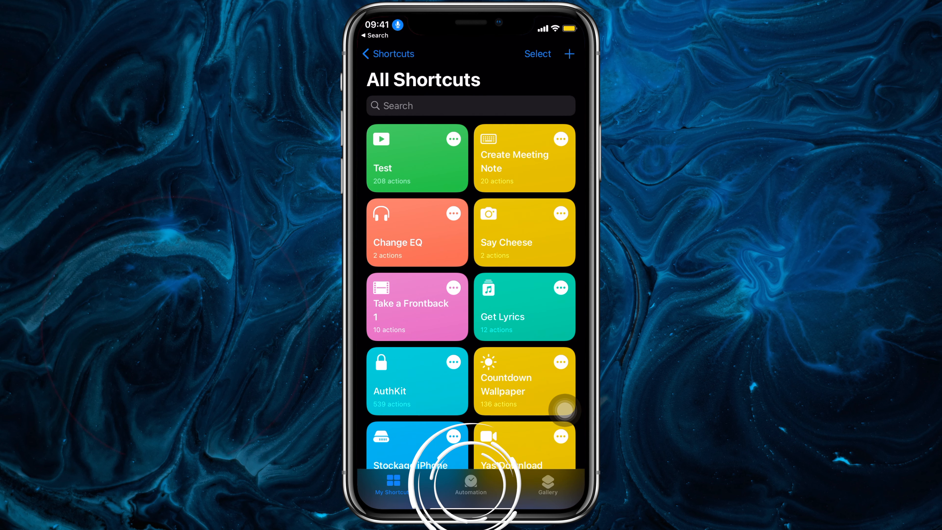
Start a personal automation triggered whenever the Music app is opened
{"action": "left_click", "coordinate": [472, 486]}
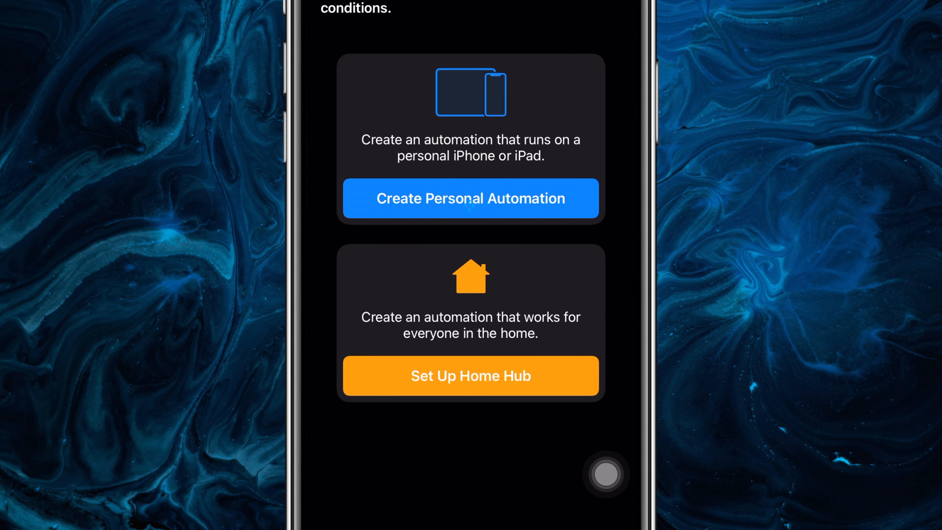
{"action": "left_click", "coordinate": [470, 198]}
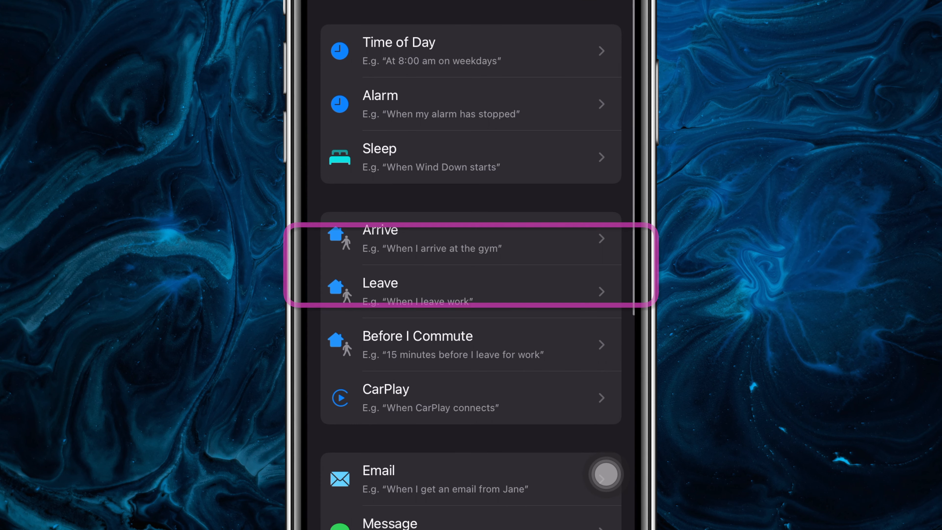
{"action": "scroll", "scroll_direction": "down", "scroll_amount": 3}
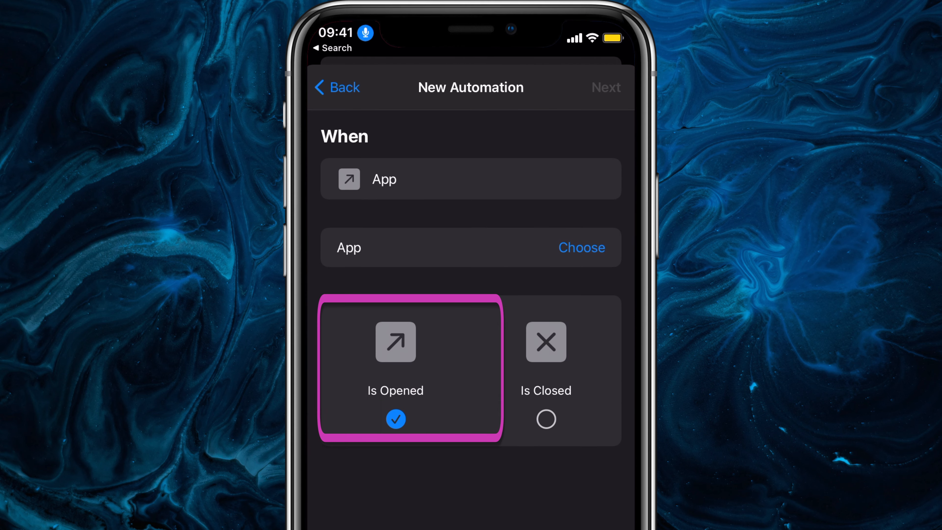
{"action": "left_click", "coordinate": [582, 247]}
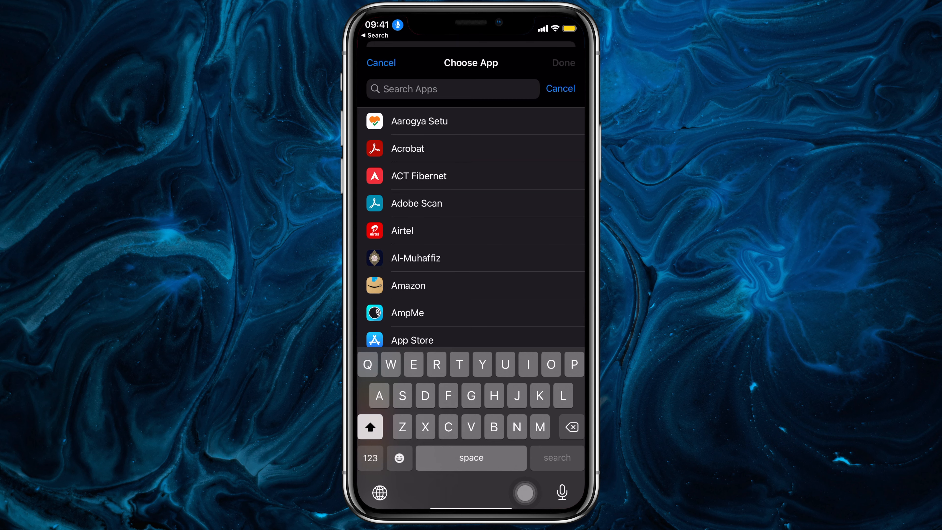
{"action": "type", "text": "Musi"}
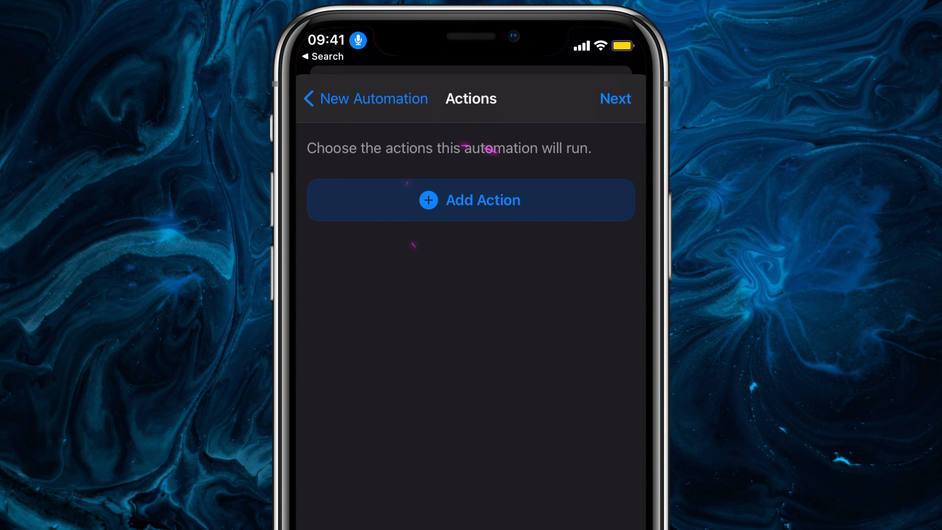
Add a Run Shortcut action ('Cha…' shortcut), disable Ask Before Running, and save the automation
{"action": "left_click", "coordinate": [471, 200]}
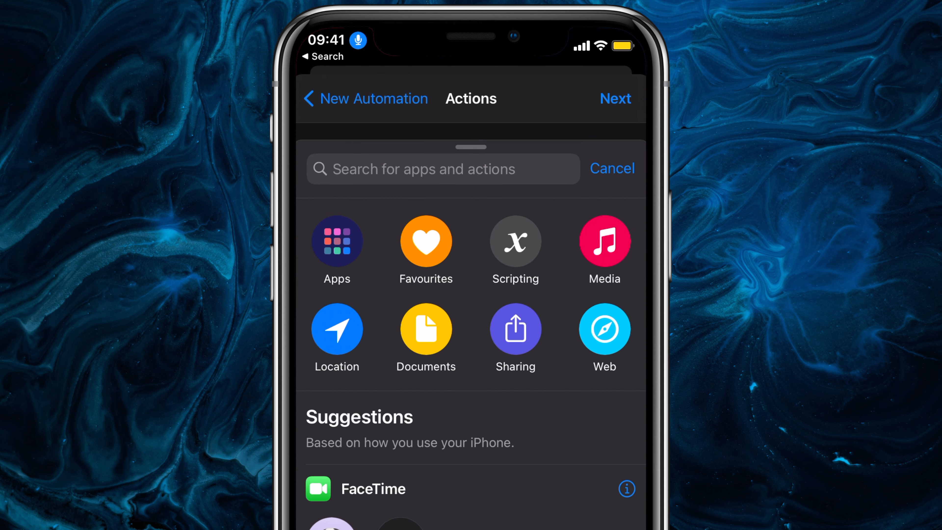
{"action": "type", "text": "Run"}
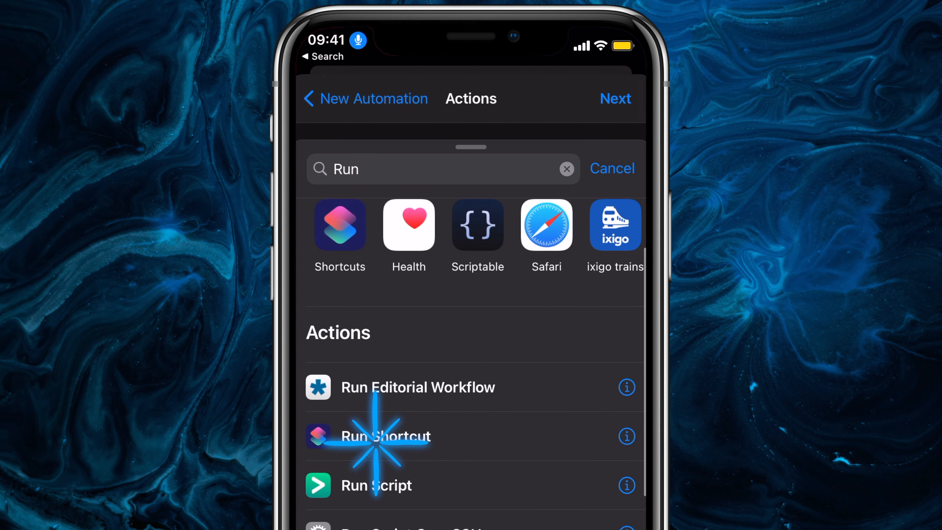
{"action": "left_click", "coordinate": [381, 437]}
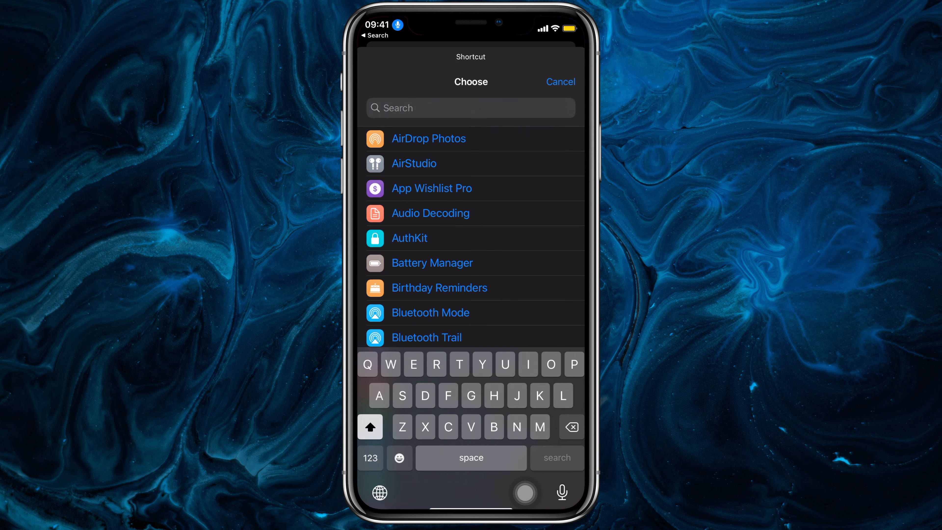
{"action": "type", "text": "Cha"}
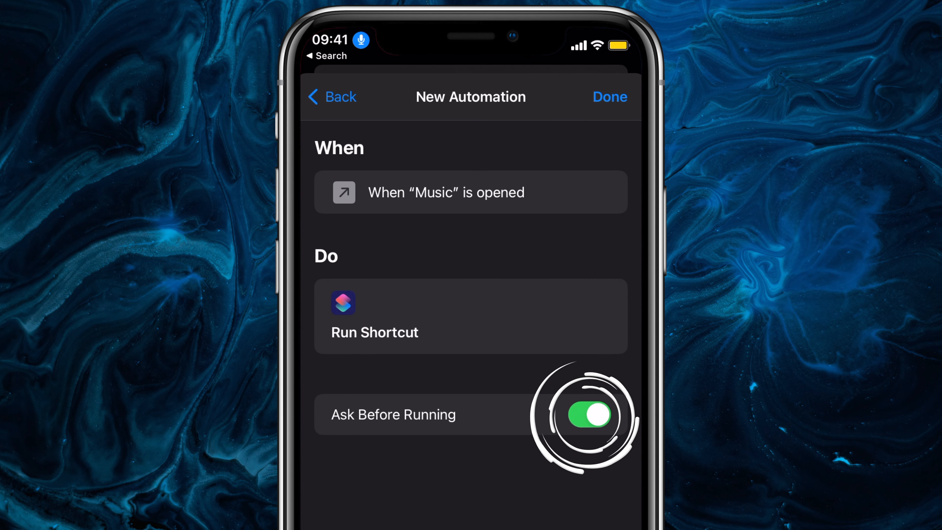
{"action": "left_click", "coordinate": [591, 416]}
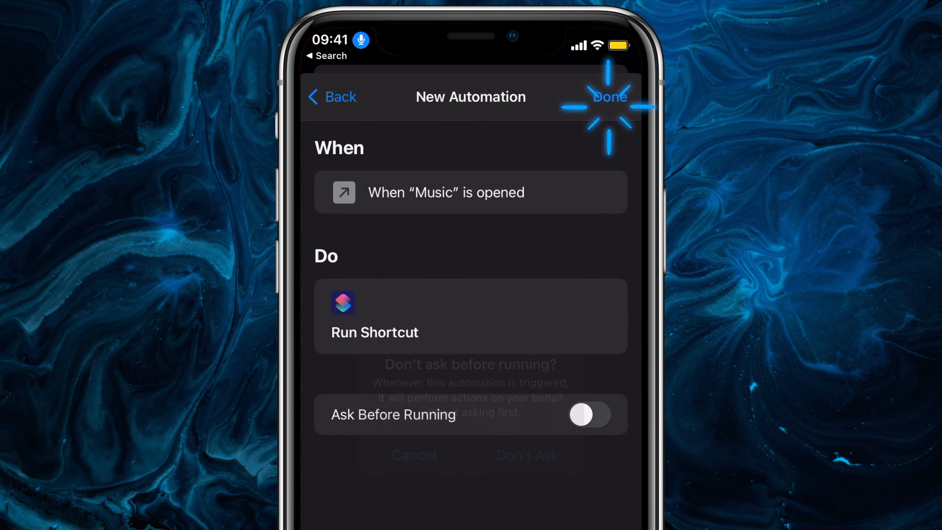
{"action": "left_click", "coordinate": [609, 96]}
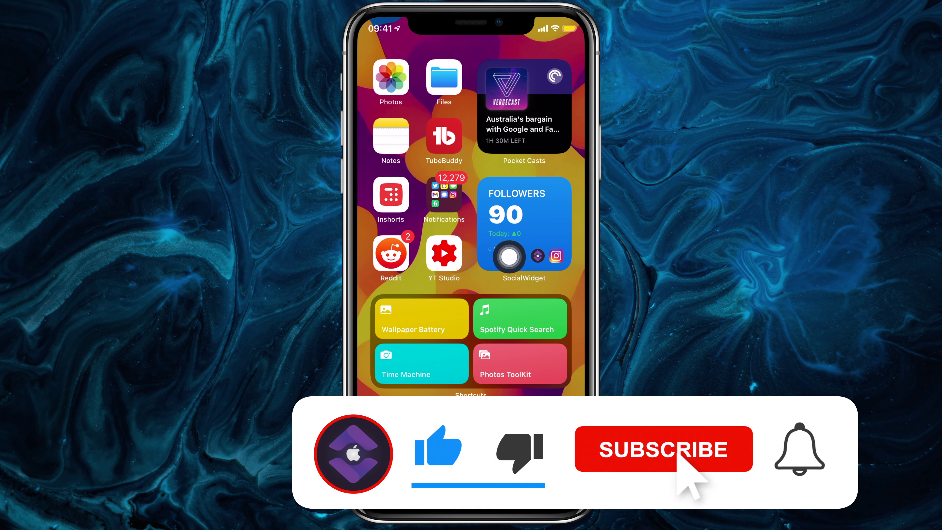
{"action": "left_click", "coordinate": [681, 458]}
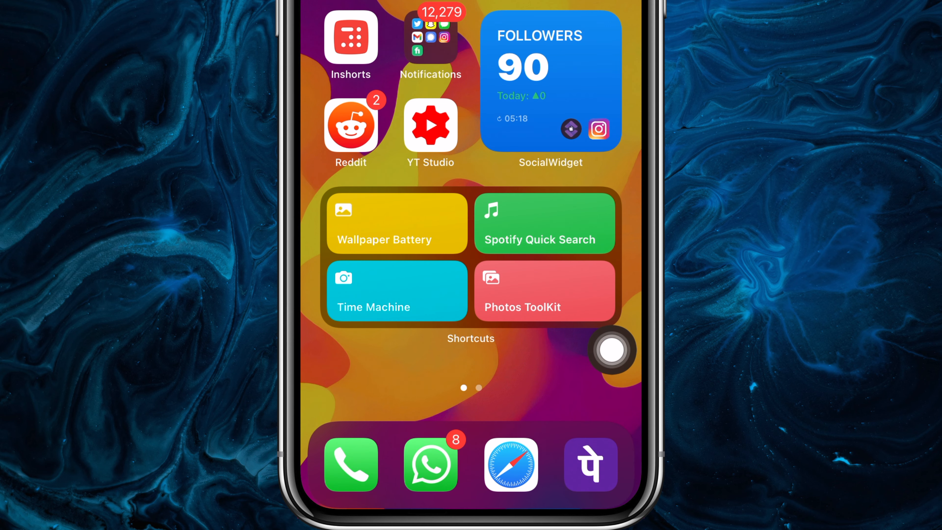
Reassign the Instagram Grid slot in the AssistiveTouch top-level menu to the AirStudio shortcut
{"action": "left_click", "coordinate": [396, 225]}
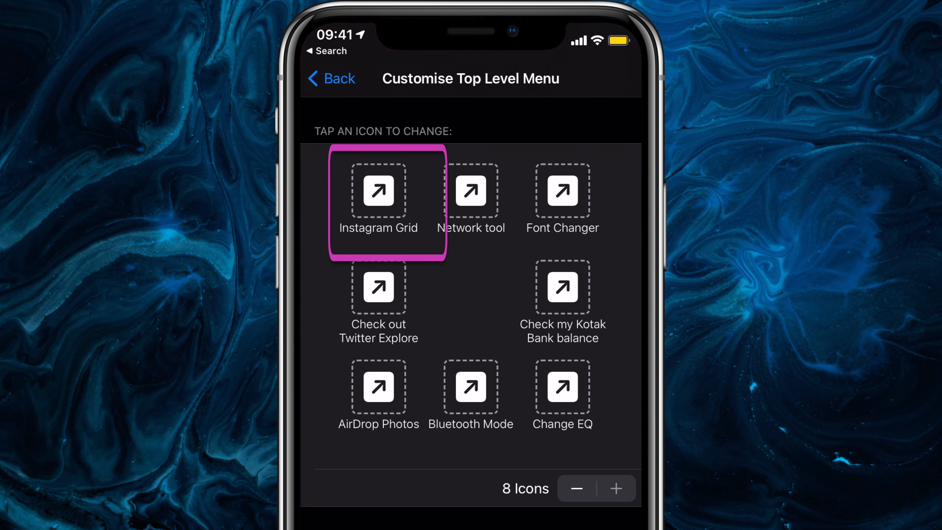
{"action": "left_click", "coordinate": [378, 191]}
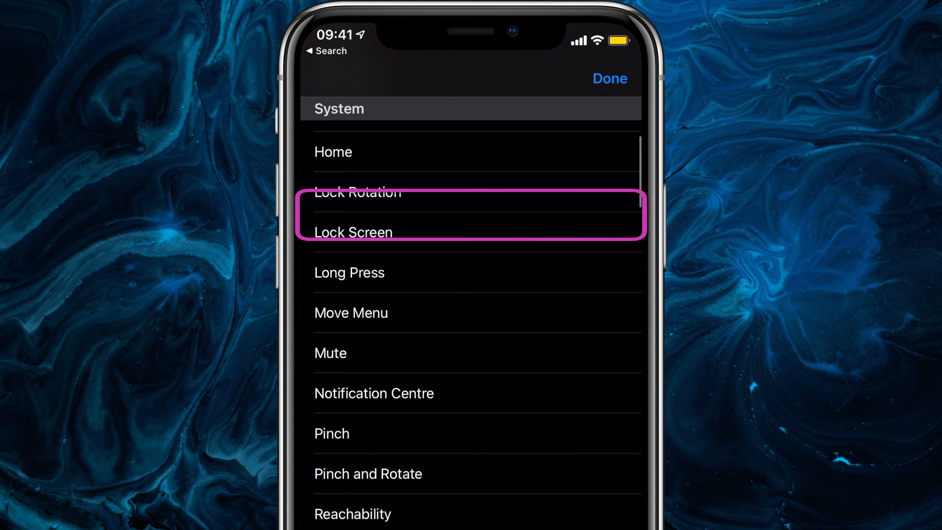
{"action": "scroll", "scroll_direction": "down", "scroll_amount": 3}
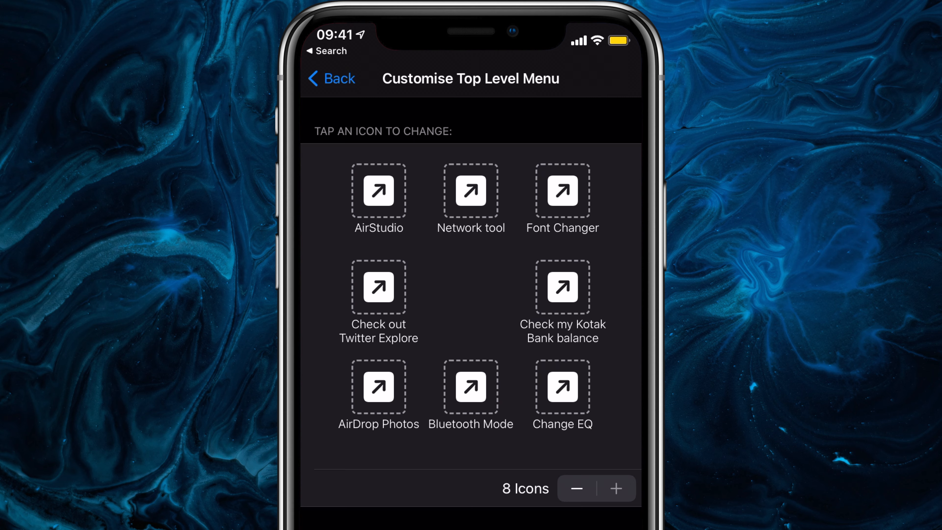
{"action": "left_click", "coordinate": [338, 79]}
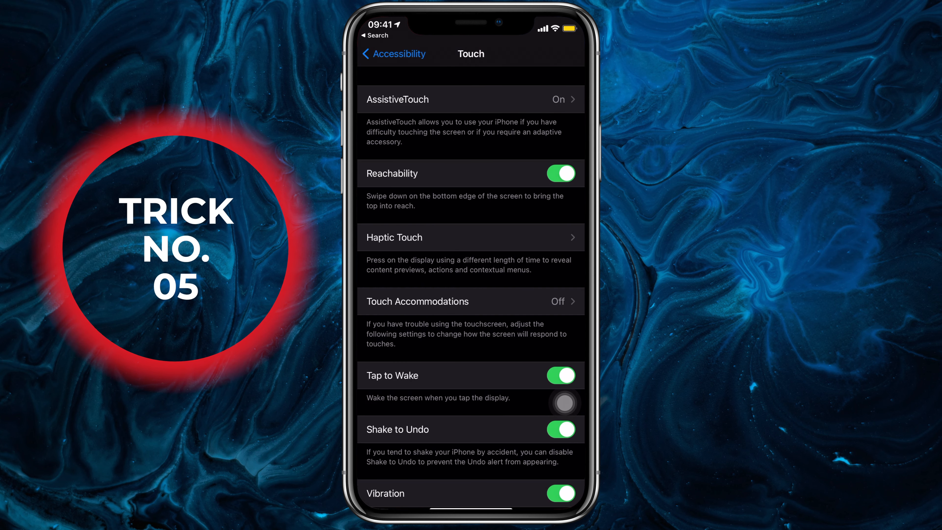
Browse the shortcuts available to Back Tap's Double Tap action under Touch settings
{"action": "scroll", "scroll_direction": "down", "scroll_amount": 3}
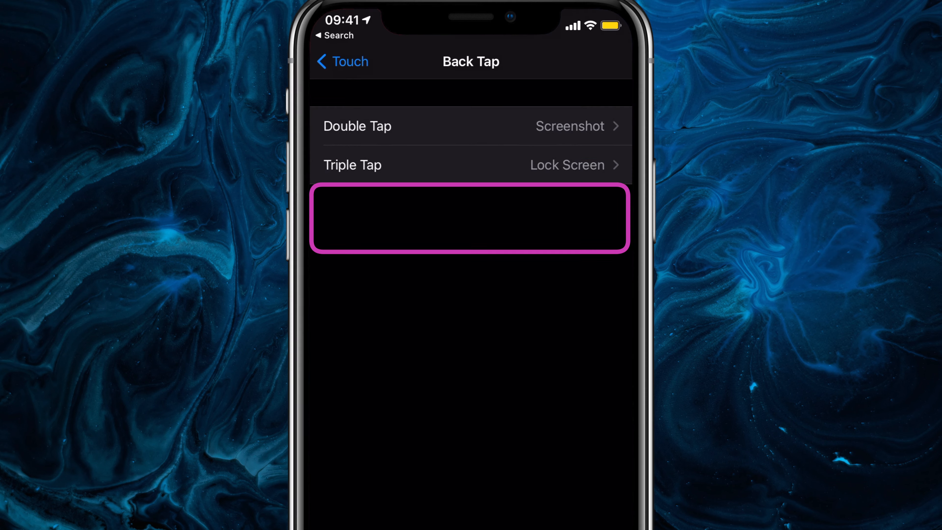
{"action": "left_click", "coordinate": [357, 126]}
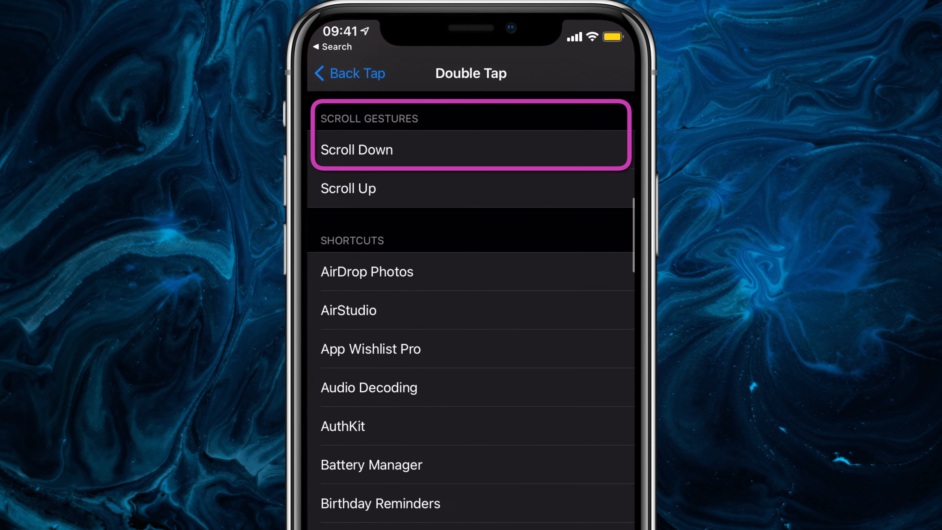
{"action": "scroll", "scroll_direction": "down", "scroll_amount": 3}
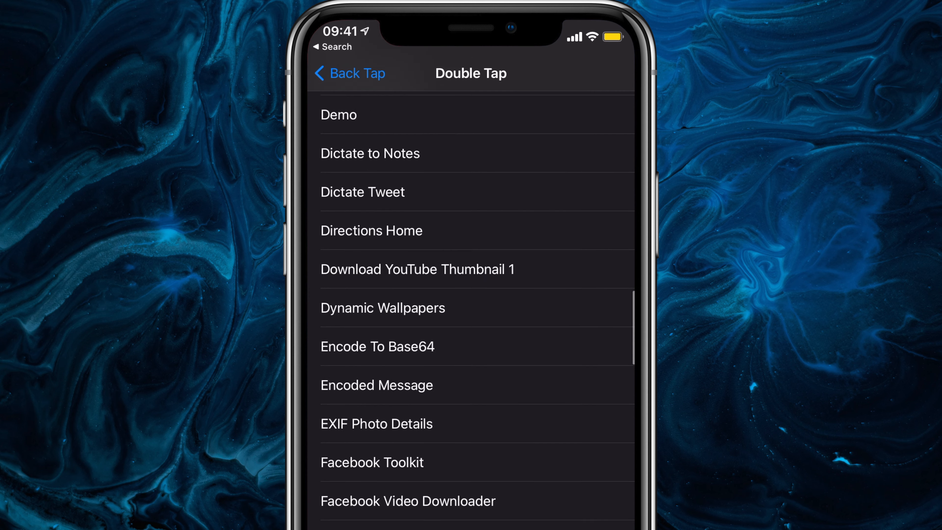
{"action": "scroll", "scroll_direction": "down", "scroll_amount": 3}
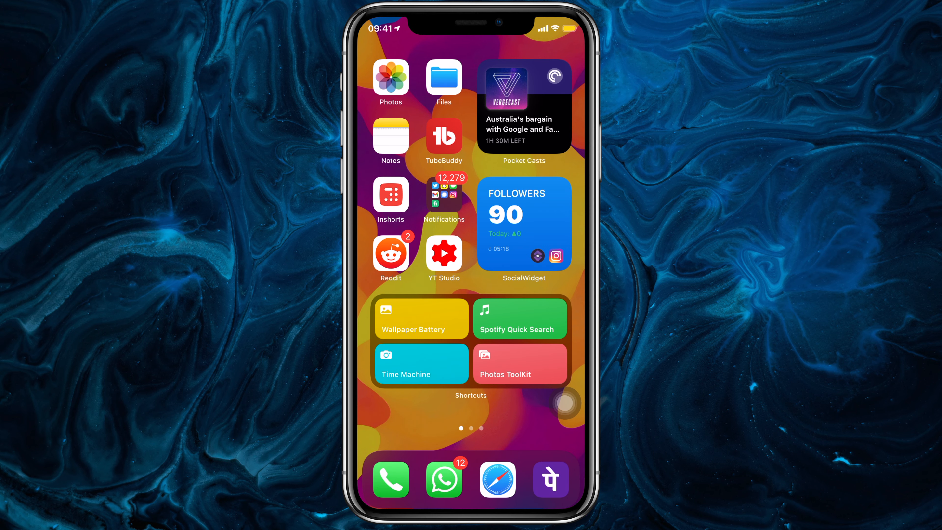
From the Test shortcut's details, add Test to the home screen as its own icon and confirm
{"action": "scroll", "scroll_direction": "left", "scroll_amount": 3}
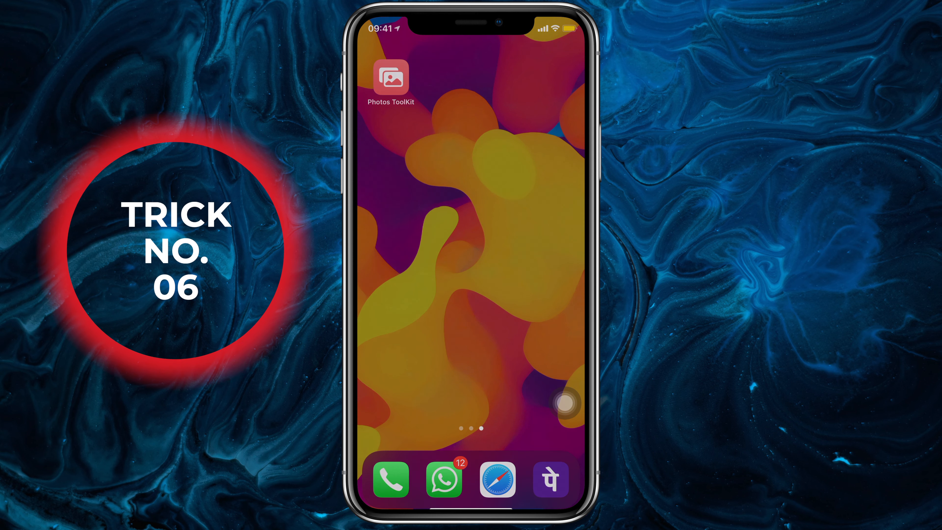
{"action": "left_click", "coordinate": [390, 78]}
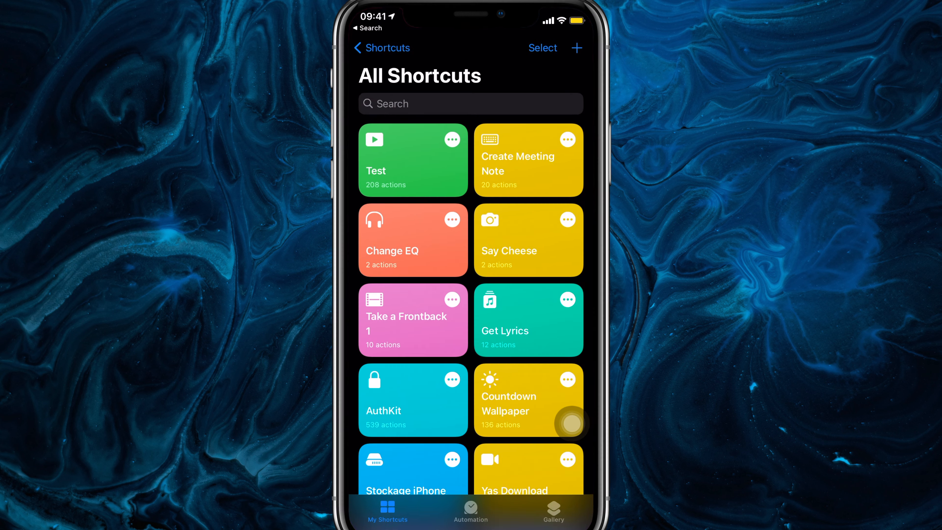
{"action": "left_click", "coordinate": [411, 159]}
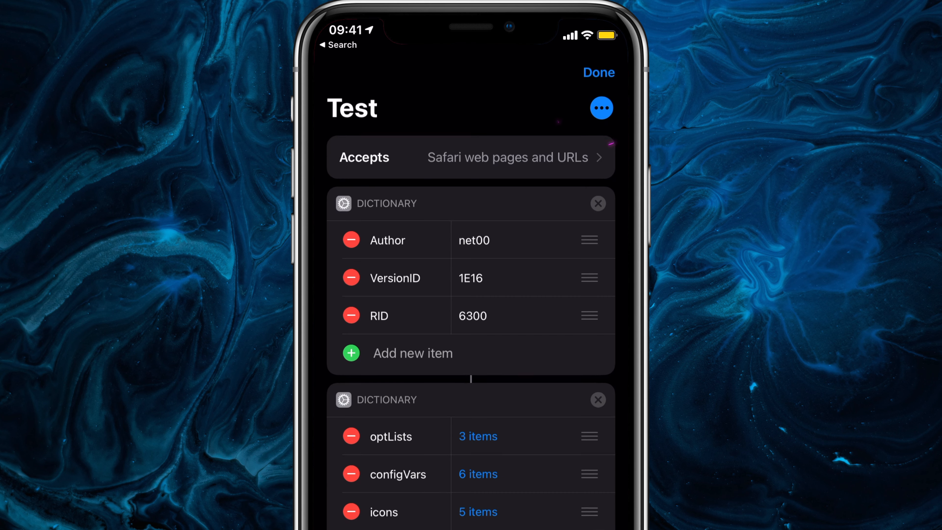
{"action": "left_click", "coordinate": [602, 107]}
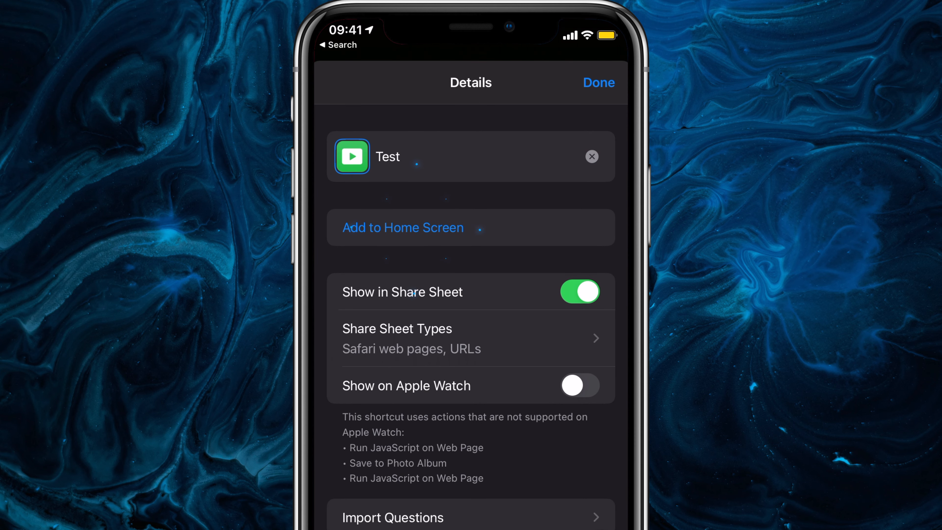
{"action": "left_click", "coordinate": [403, 228]}
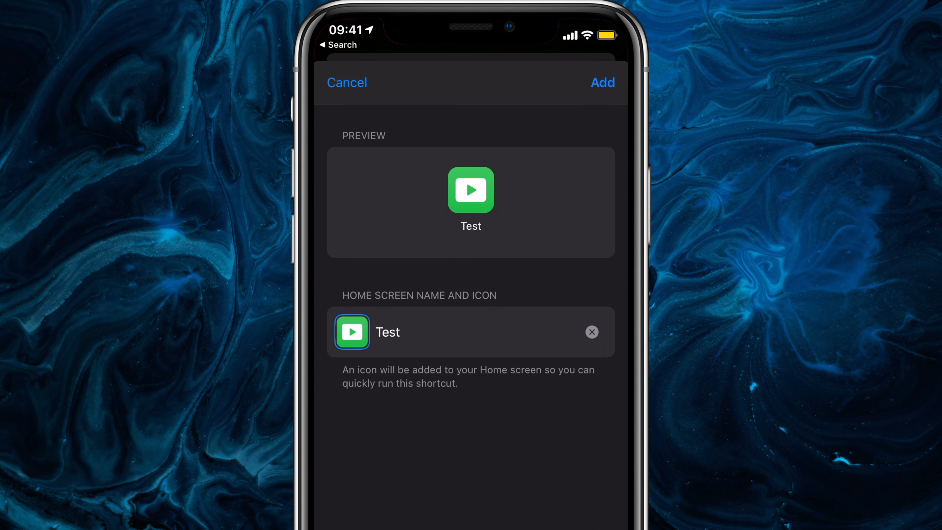
{"action": "left_click", "coordinate": [352, 332]}
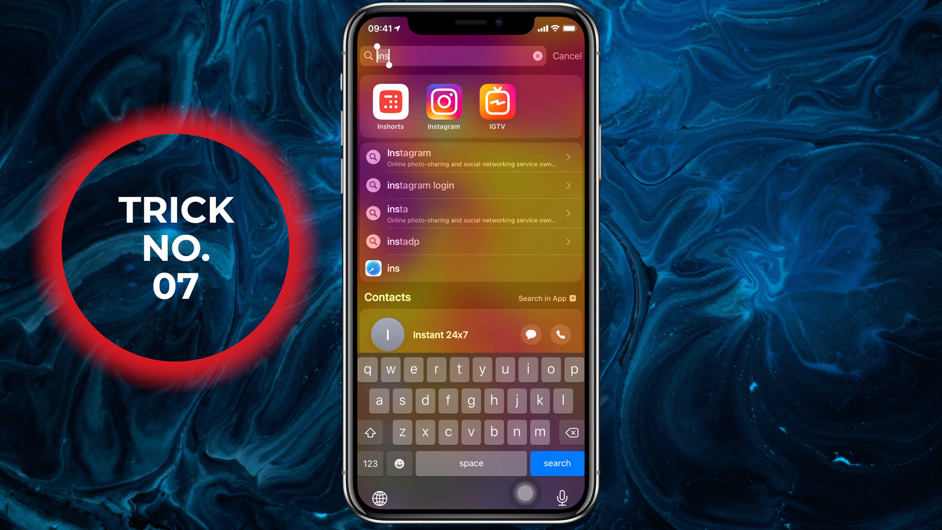
Launch Instagram from search and open a post's Share to… sheet listing shortcut actions
{"action": "left_click", "coordinate": [444, 104]}
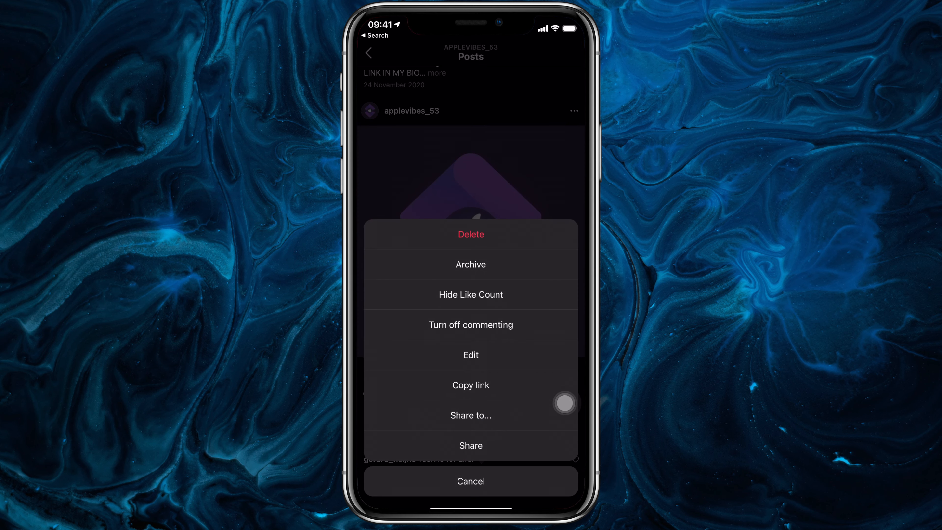
{"action": "left_click", "coordinate": [471, 416]}
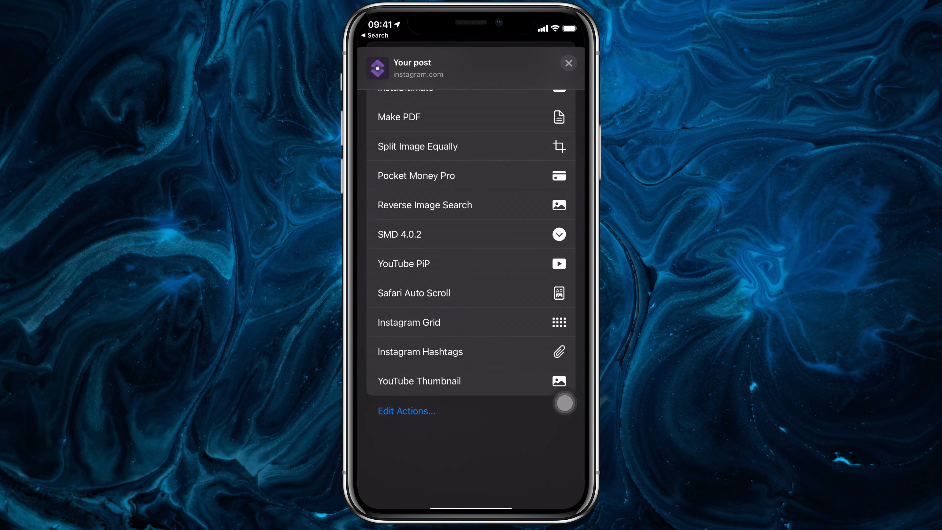